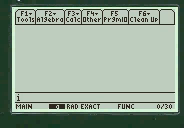
Step: Enter the program name 'index' on the Home screen entry line
type("in")
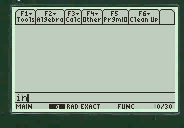
type("de")
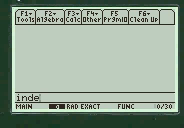
type("x")
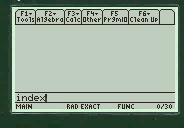
type("8")
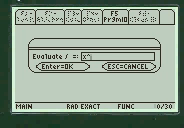
Step: Enter x^2*ln(x) as the integrand at the Evaluate ∫ prompt
type("x^2+4")
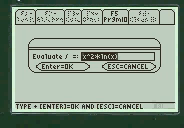
key("Return")
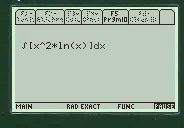